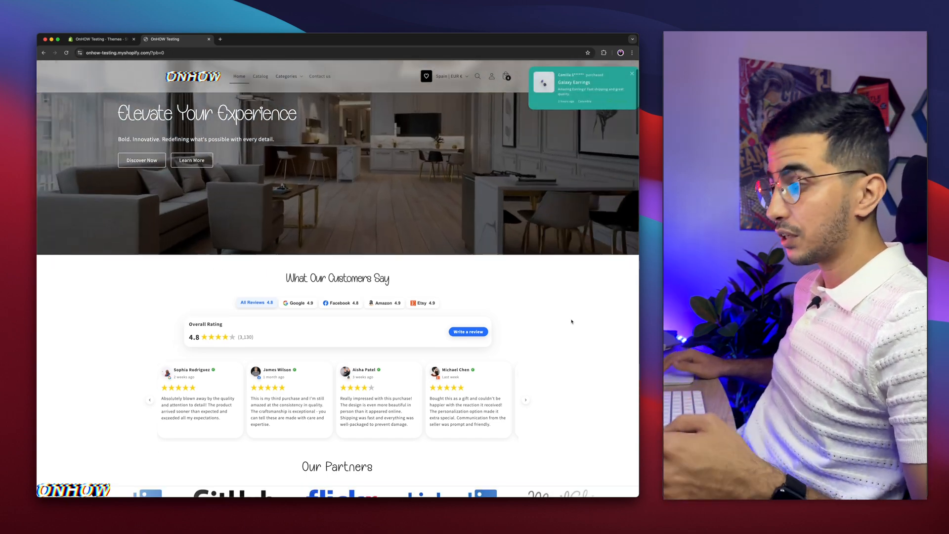
# - Dismiss the cart reminder popup and scroll the homepage down to the Anchor Bracelet Mens product
pyautogui.scroll(-3)
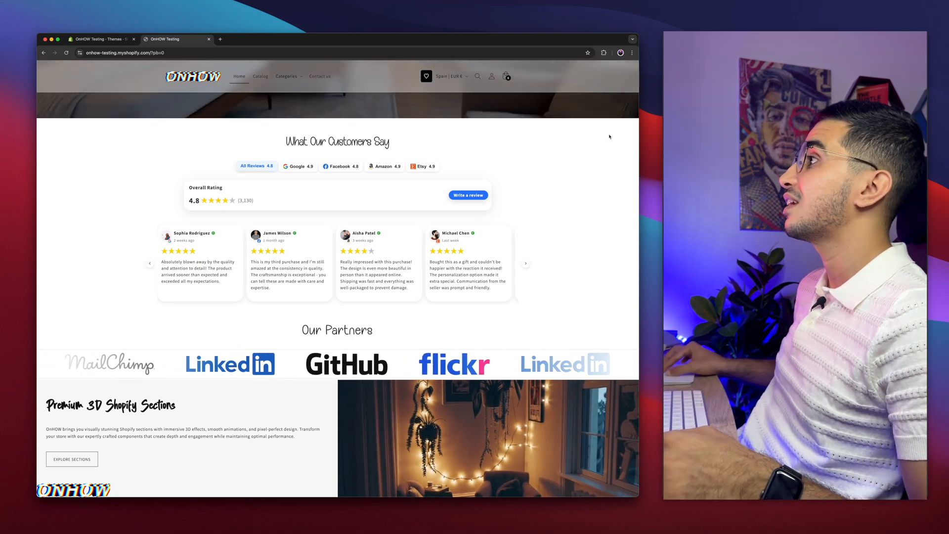
pyautogui.scroll(-3)
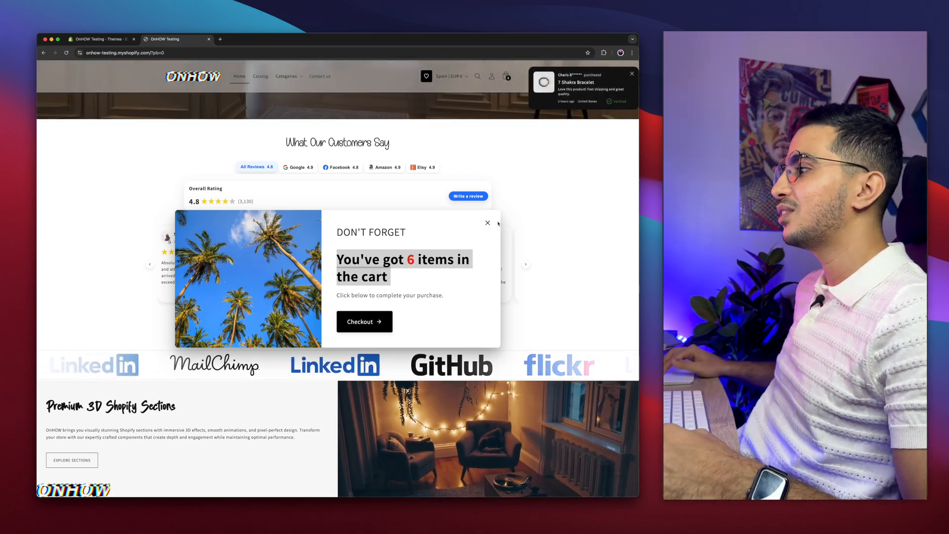
pyautogui.click(488, 223)
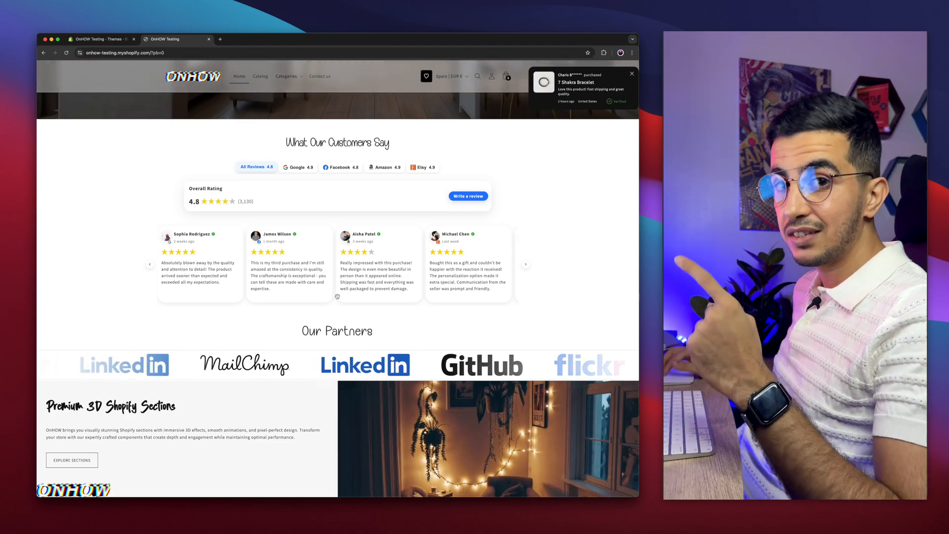
pyautogui.scroll(-3)
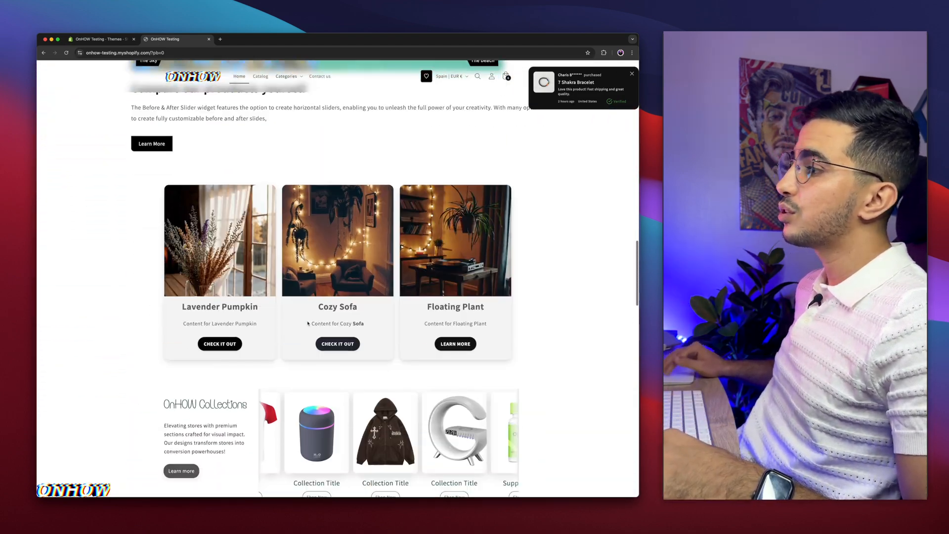
pyautogui.scroll(-3)
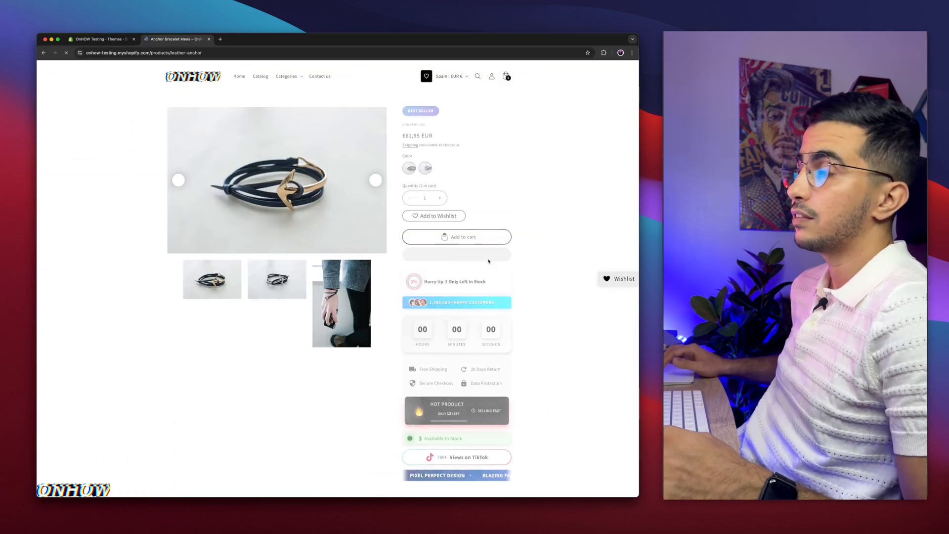
pyautogui.scroll(-3)
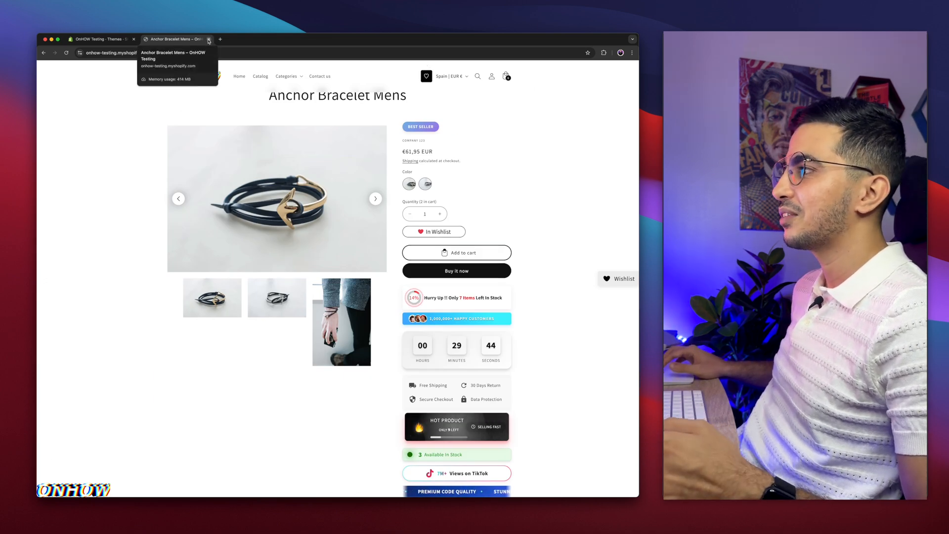
# - Preview the Horizon theme, view Anchor Bracelet Mens in it, and return to the themes list
pyautogui.click(101, 38)
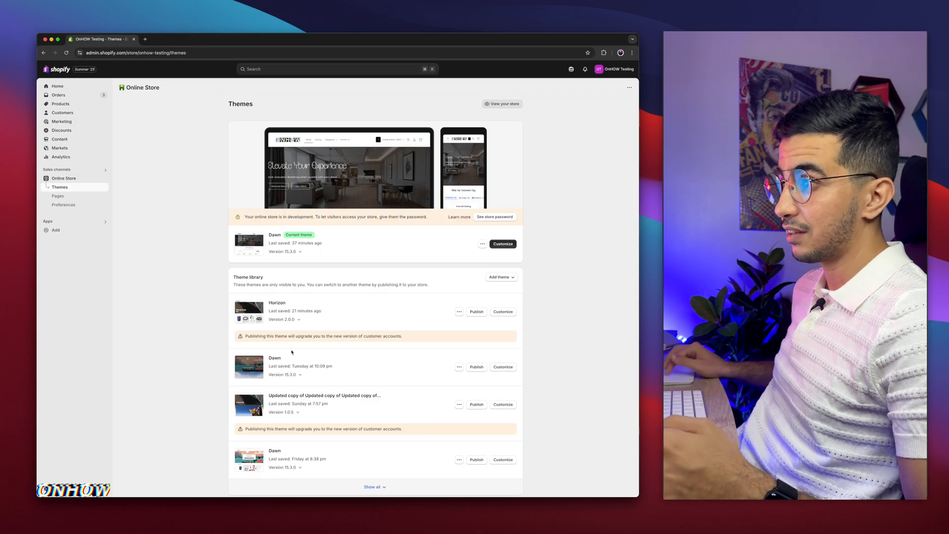
pyautogui.click(459, 312)
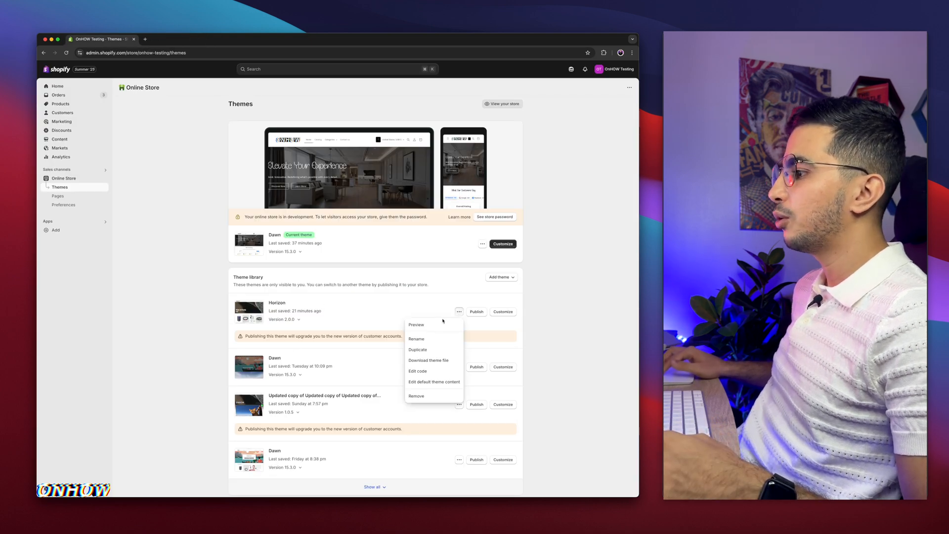
pyautogui.click(416, 324)
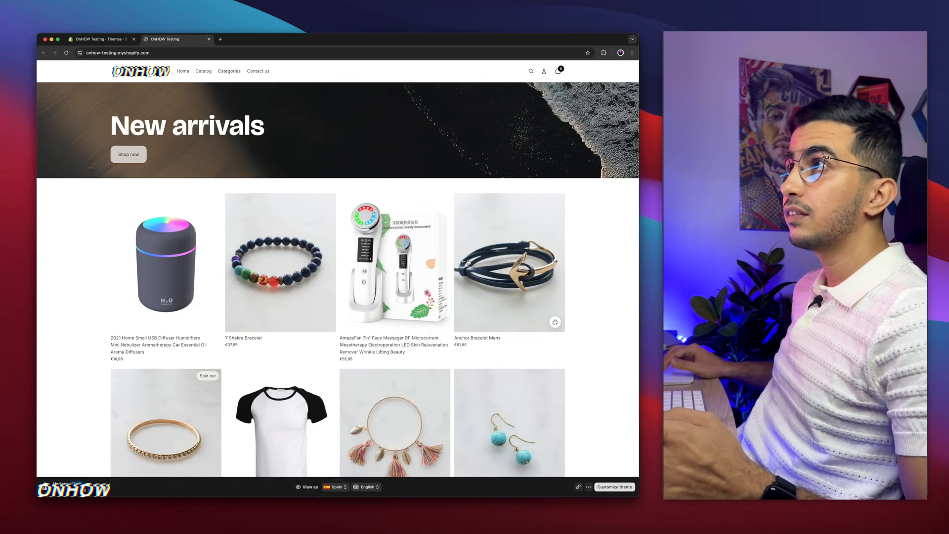
pyautogui.click(509, 262)
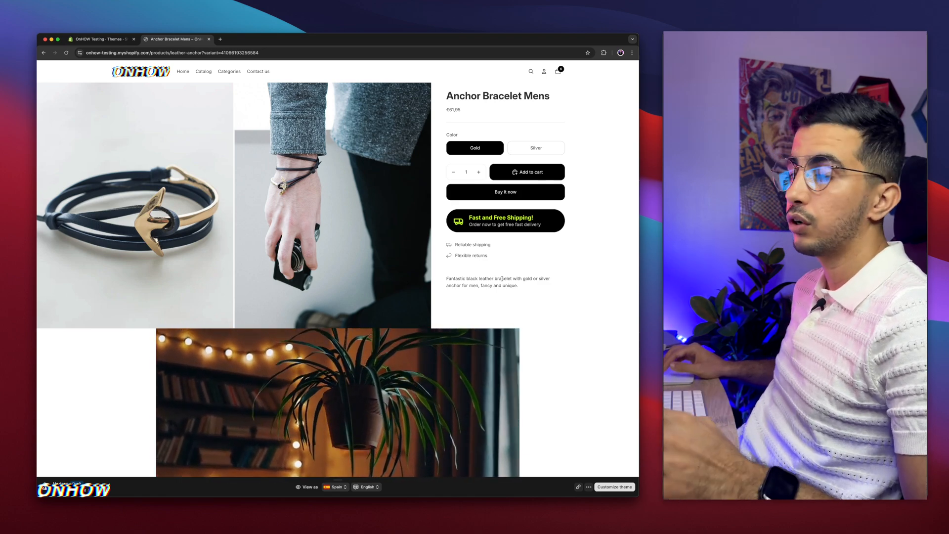
pyautogui.click(100, 39)
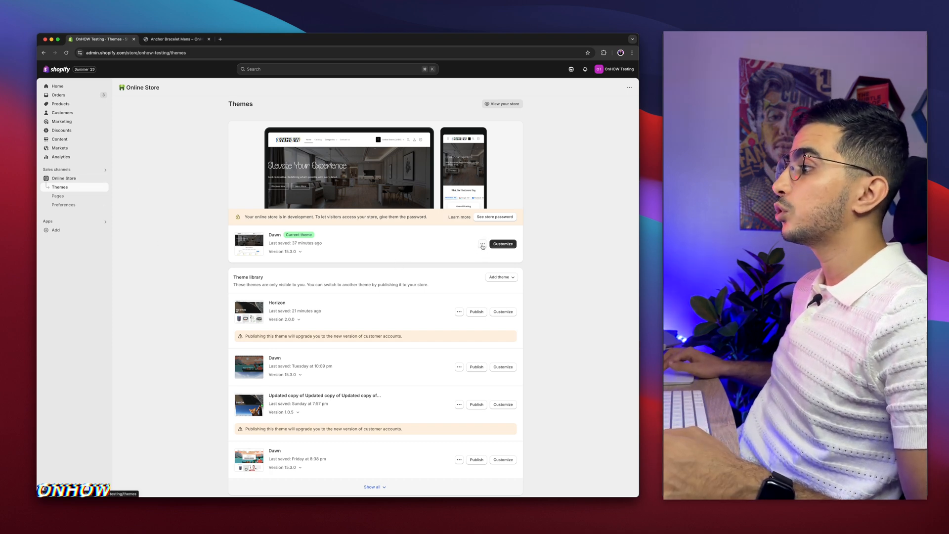
# - Customize the Horizon theme and bring up the page-type list in the editor's top bar
pyautogui.click(482, 244)
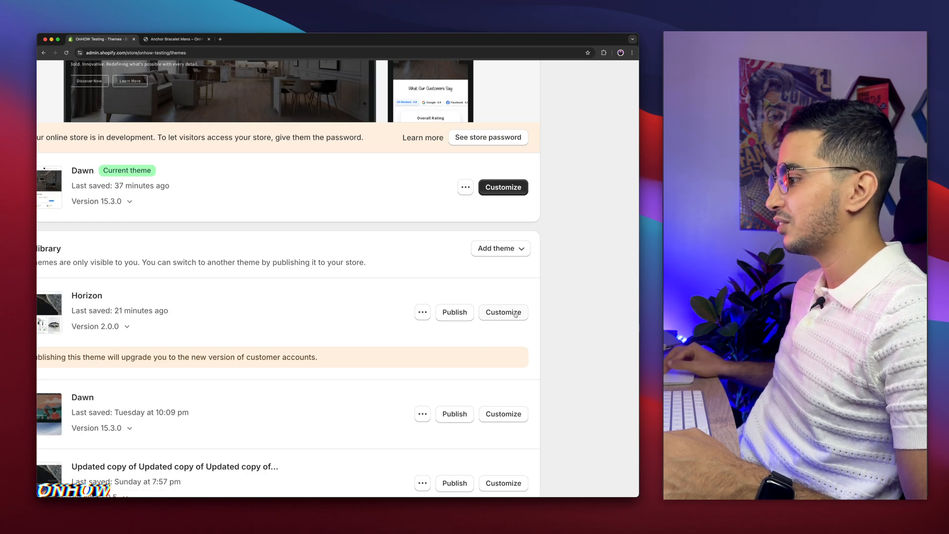
pyautogui.click(503, 313)
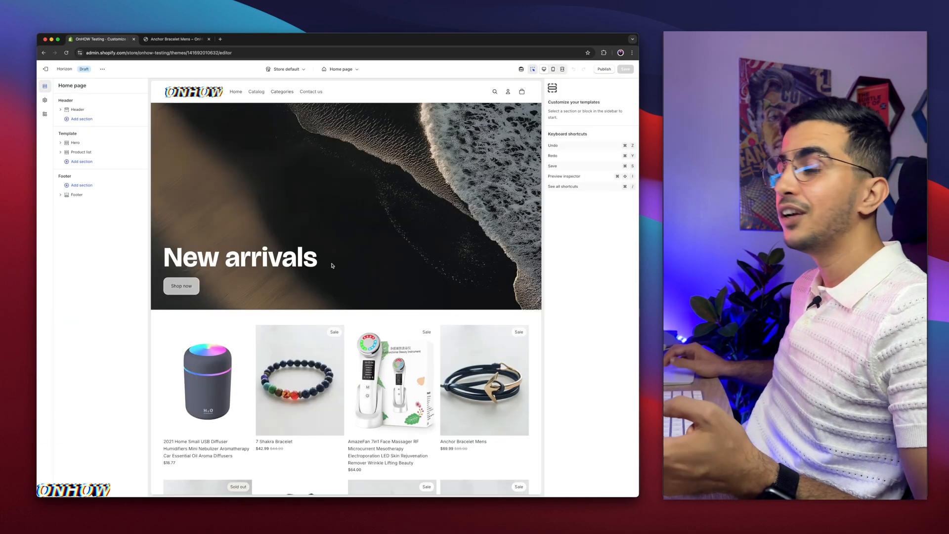
pyautogui.moveTo(332, 266)
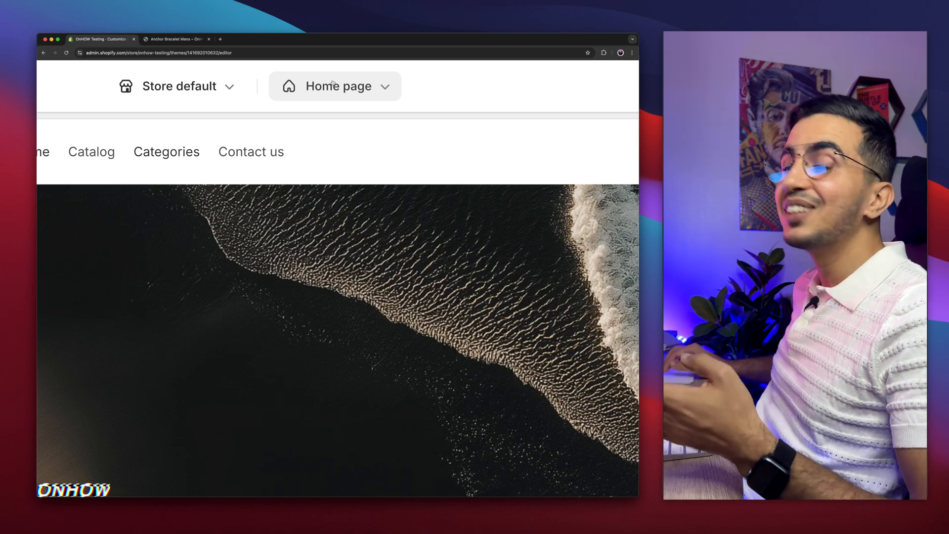
pyautogui.click(336, 86)
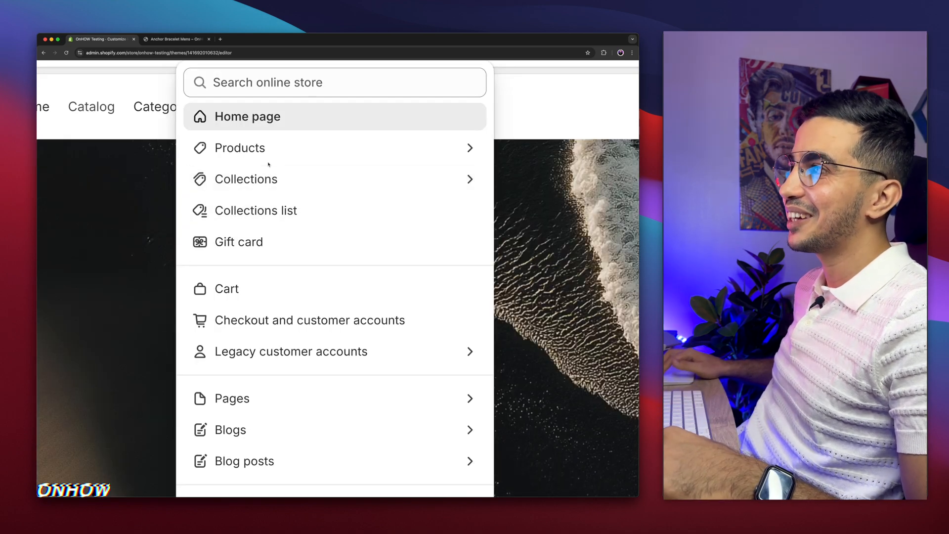
# - Choose Products > Default product to edit Horizon's default product template
pyautogui.click(240, 148)
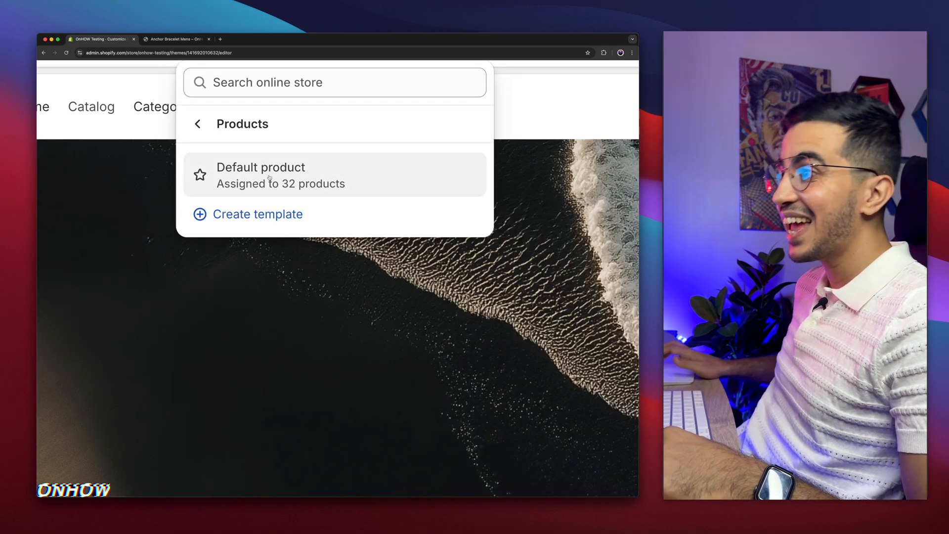
pyautogui.click(261, 175)
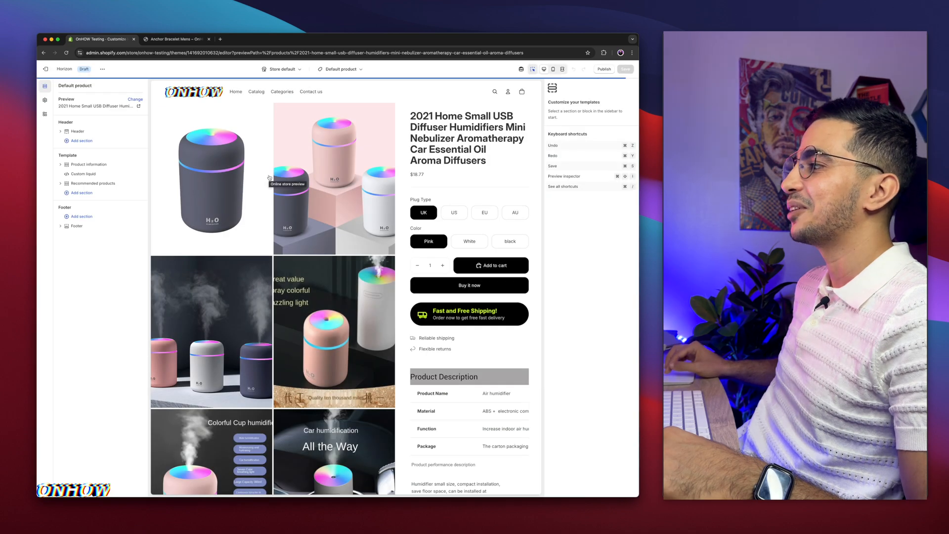
pyautogui.scroll(-3)
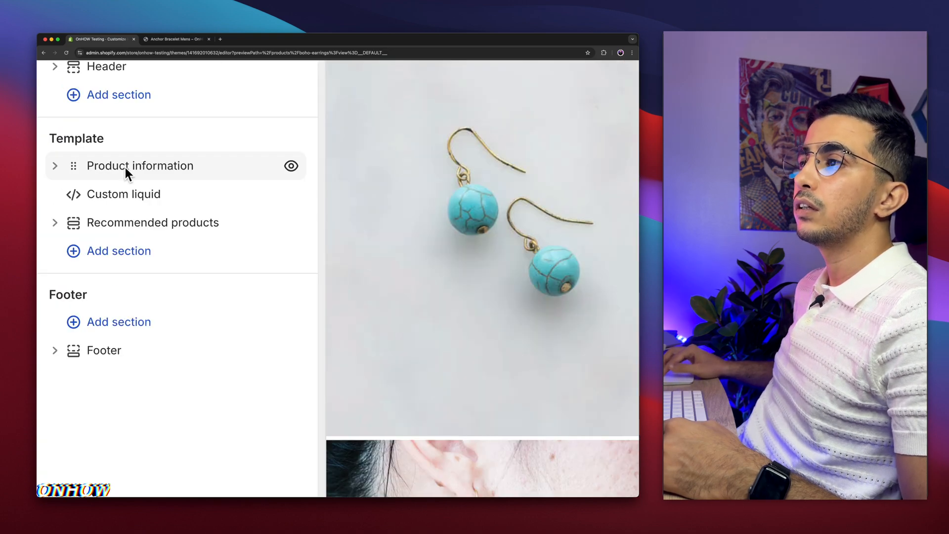
# - Add a Custom liquid block below Buy buttons in Product information, found by searching 'cust'
pyautogui.click(54, 165)
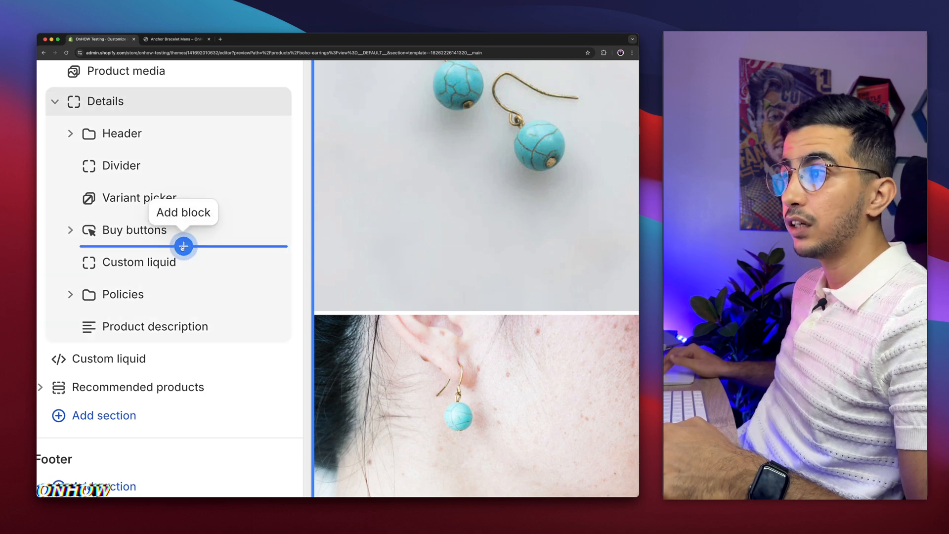
pyautogui.click(184, 246)
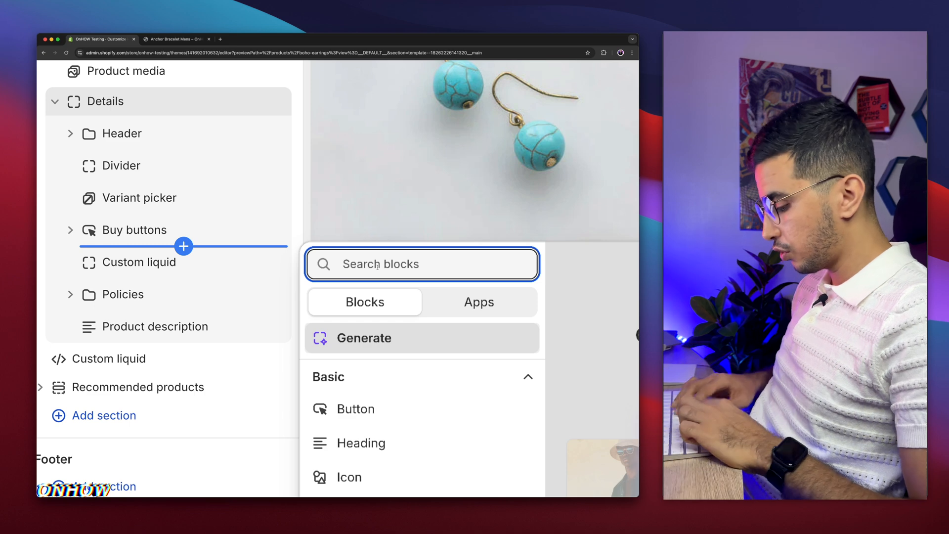
pyautogui.write('cust')
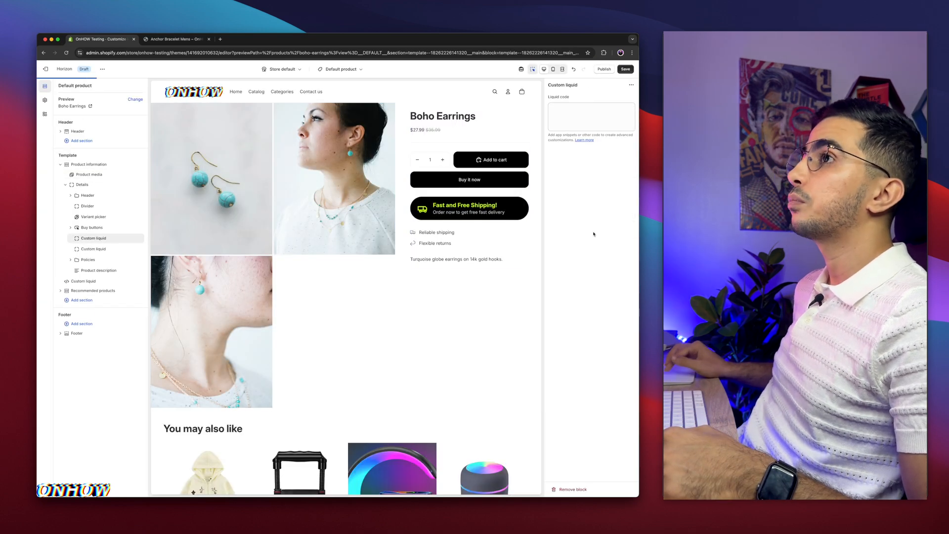
# - Paste the sales-counter HTML, CSS and script into the block's Liquid code field
pyautogui.click(591, 116)
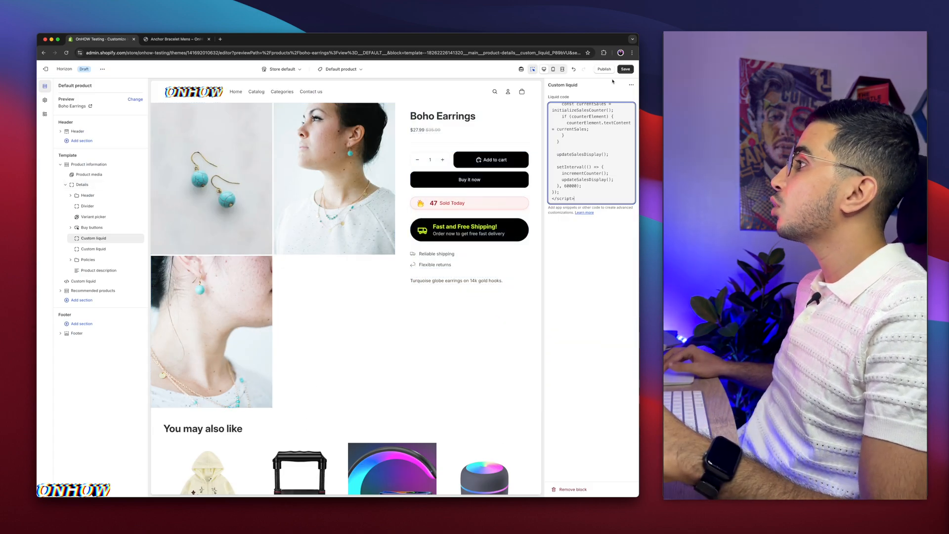
# - Save the theme and check the product preview shows the '47 Sold Today' counter
pyautogui.click(625, 68)
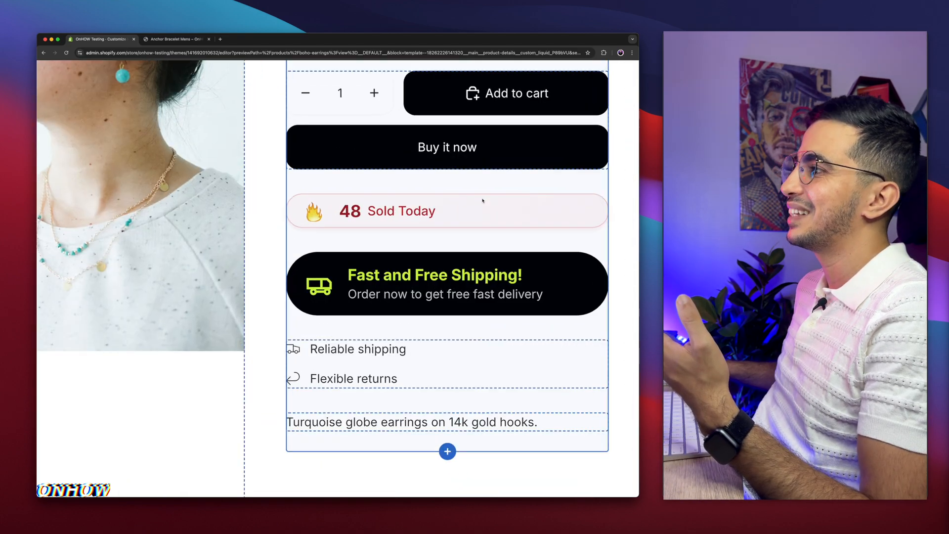
pyautogui.click(176, 39)
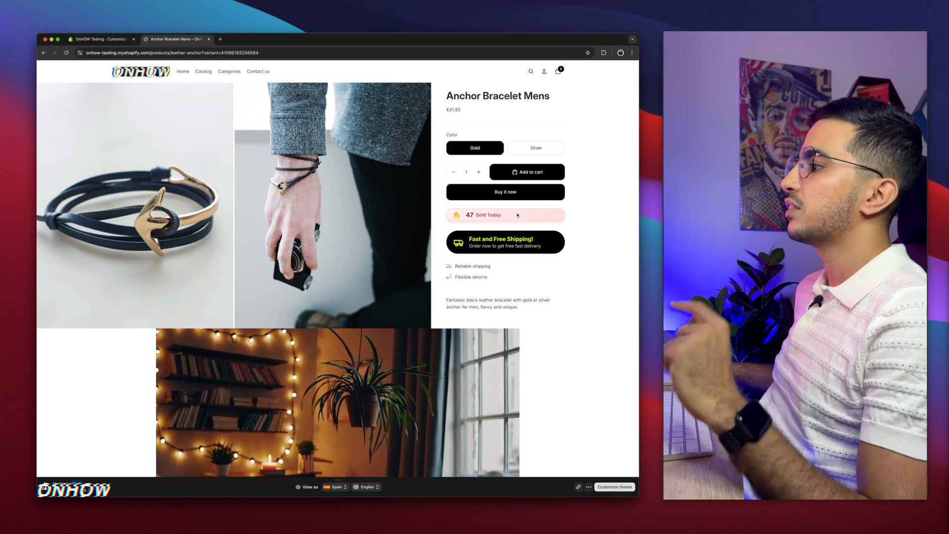
pyautogui.scroll(-3)
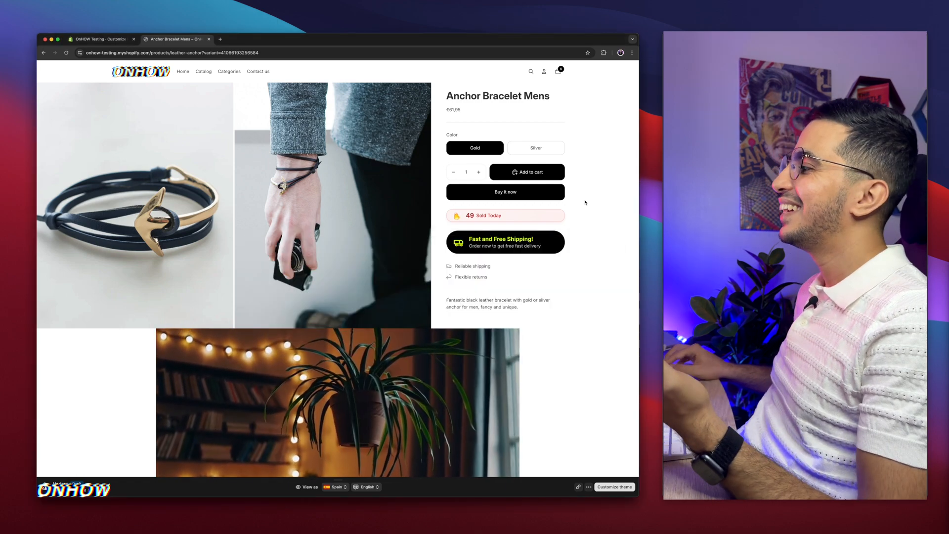
pyautogui.scroll(-3)
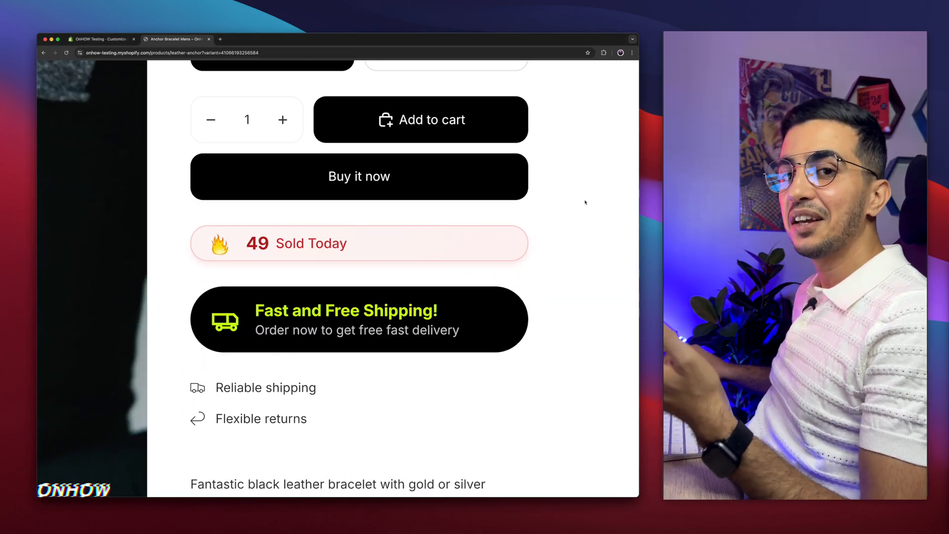